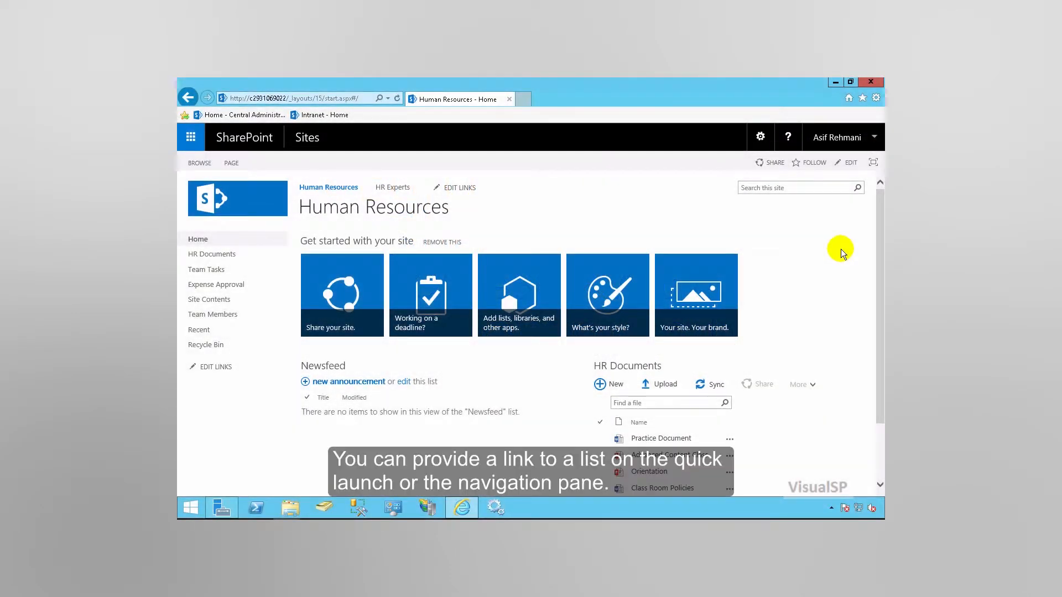
mouse_move(247, 360)
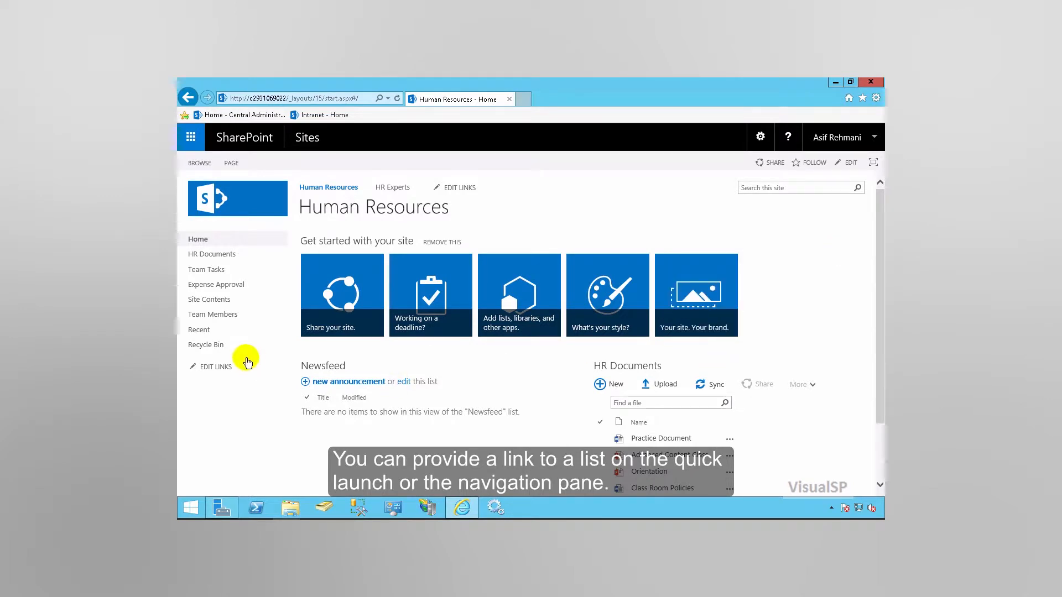
mouse_move(219, 388)
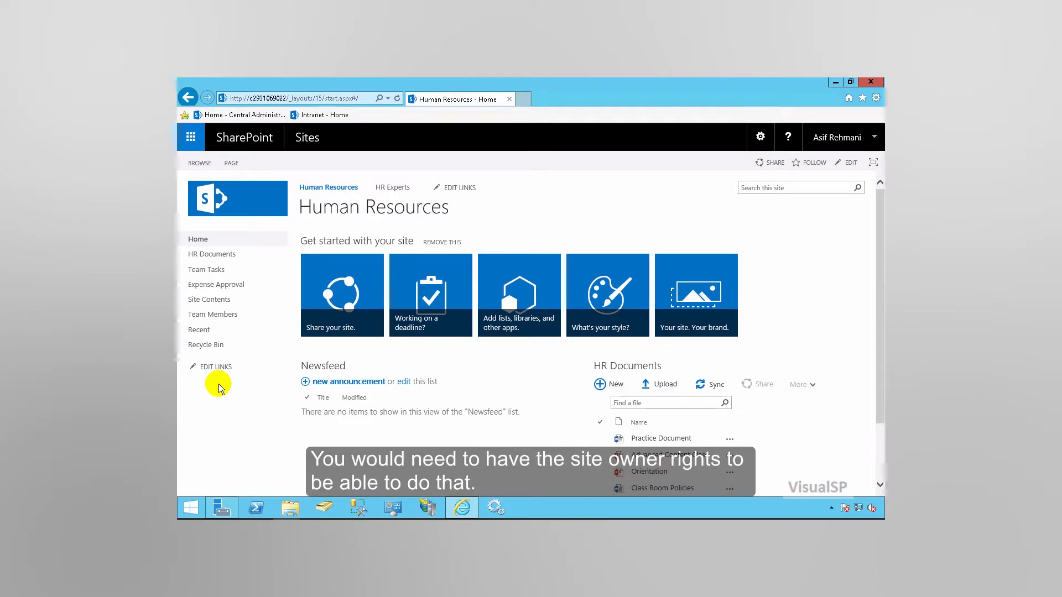
mouse_move(218, 379)
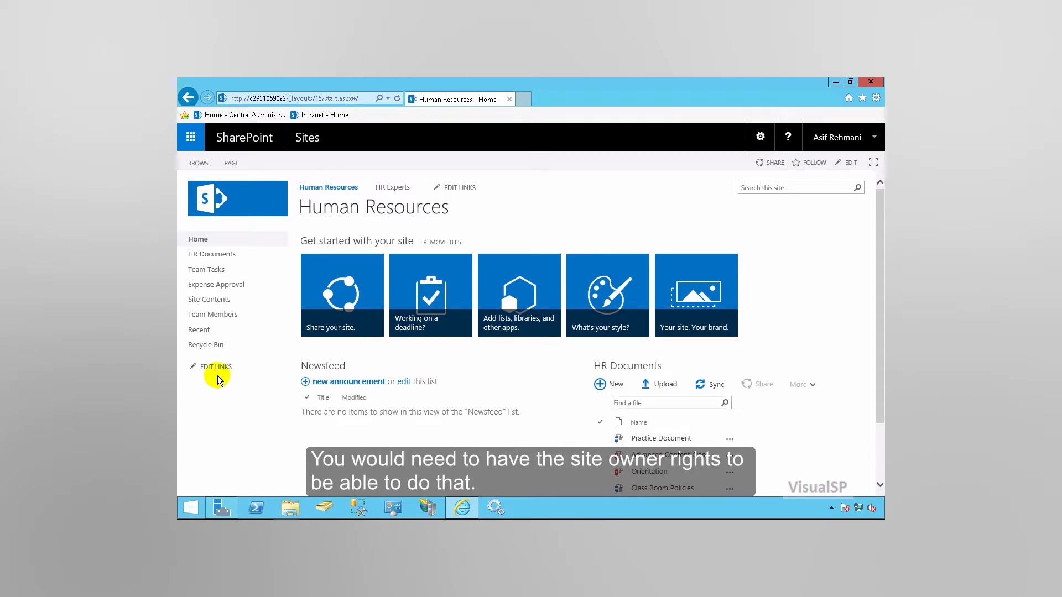
mouse_move(210, 299)
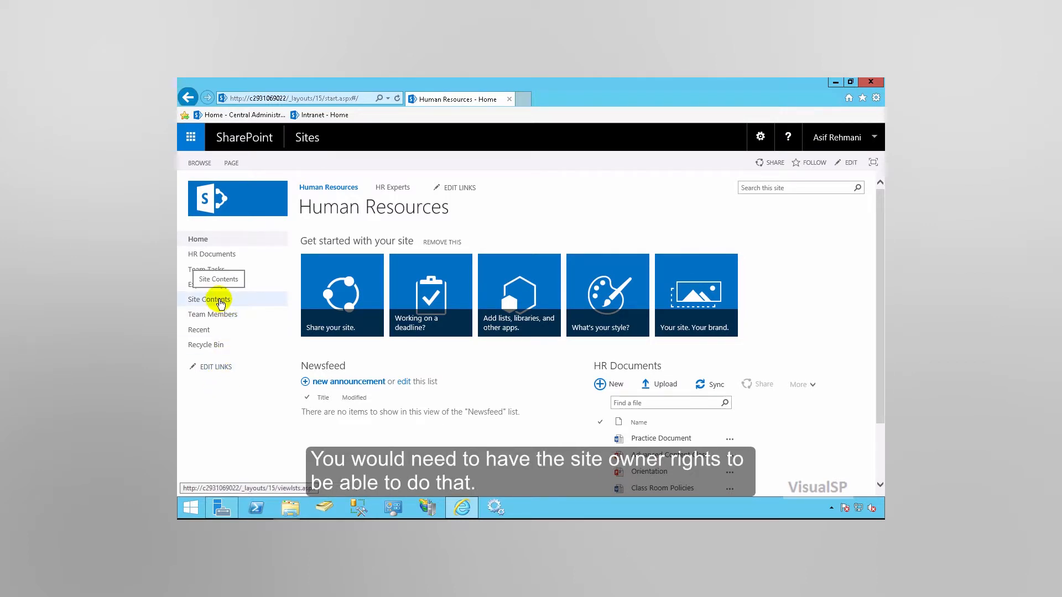
- Show the Human Resources site's contents listing its lists and apps
left_click(209, 298)
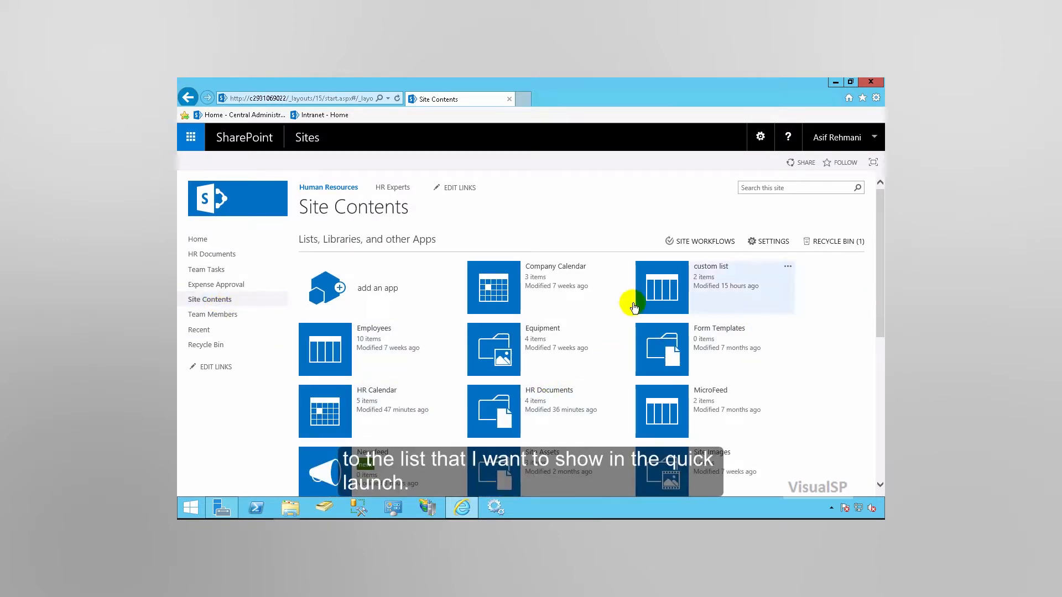
mouse_move(545, 270)
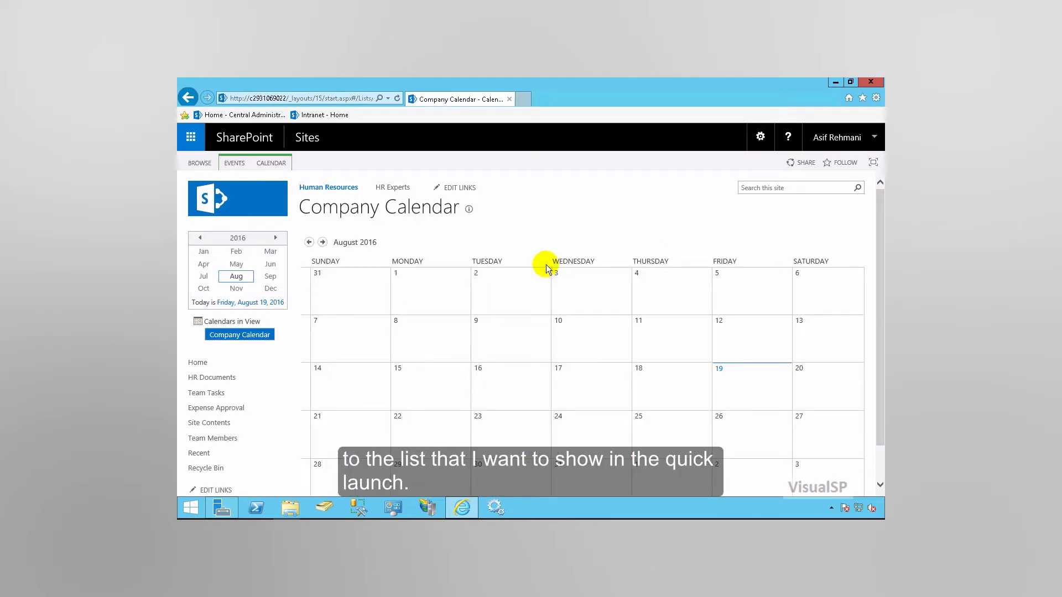
mouse_move(655, 194)
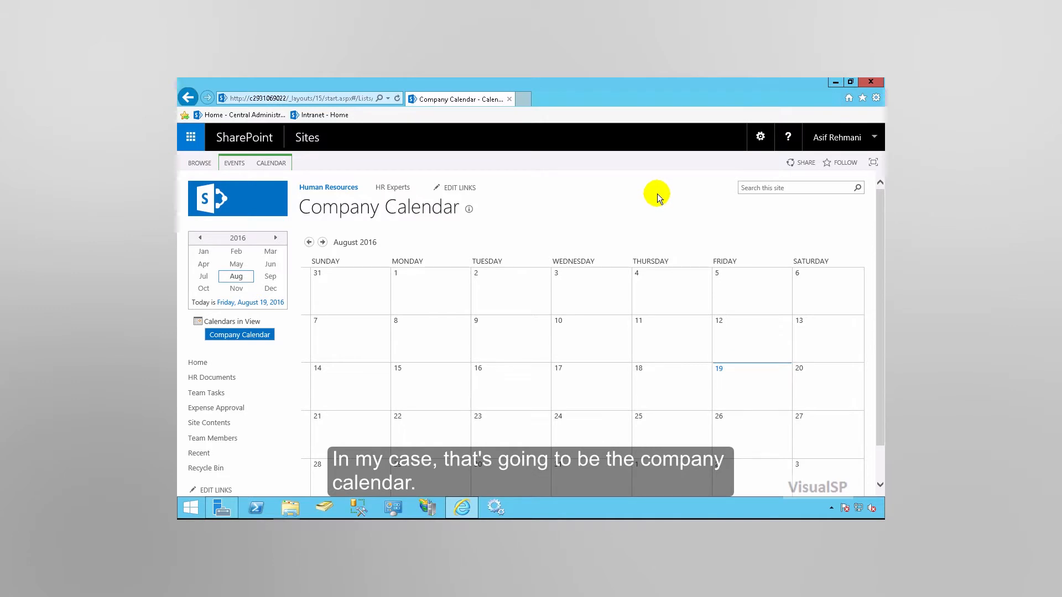
mouse_move(313, 243)
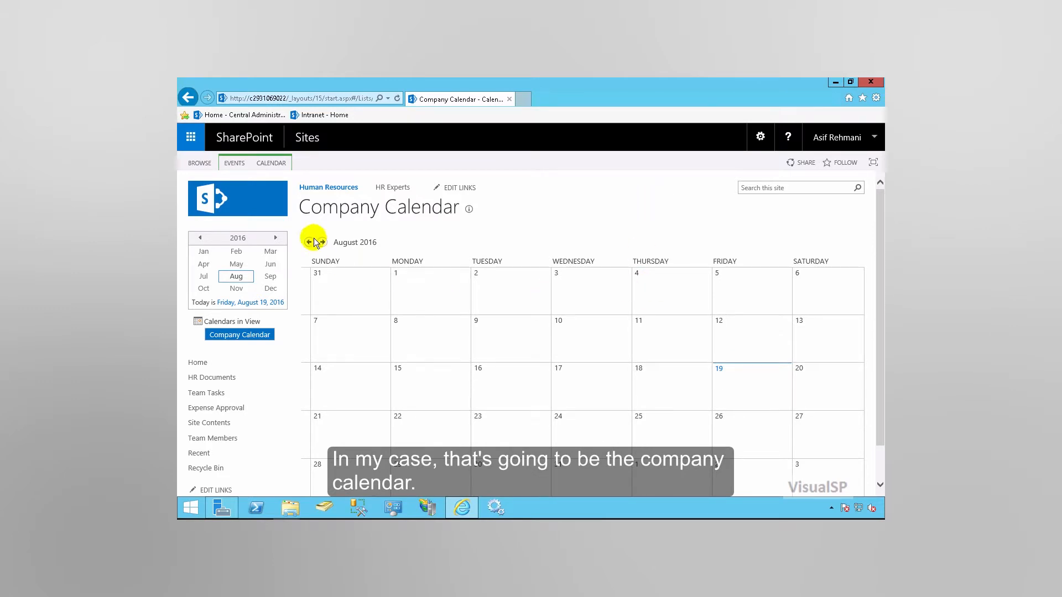
- Reach the Company Calendar list's Settings page from the CALENDAR ribbon
left_click(271, 162)
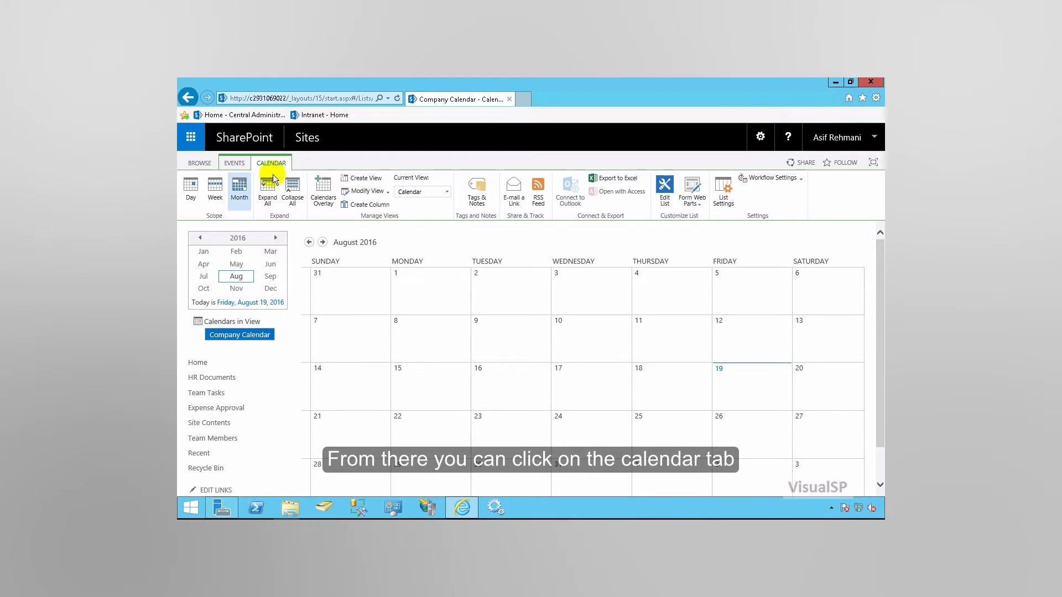
mouse_move(722, 189)
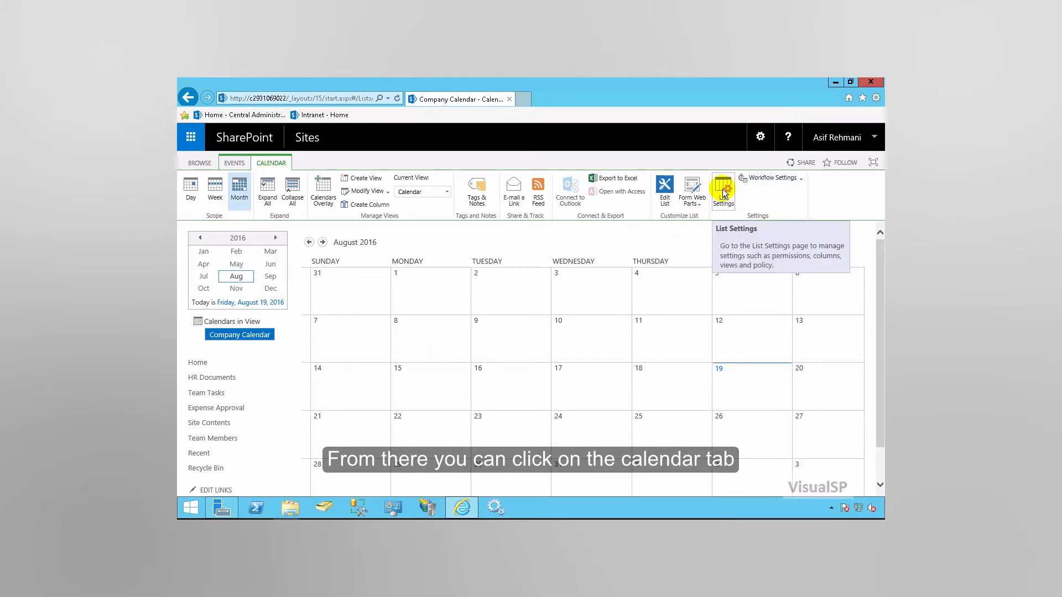
left_click(723, 188)
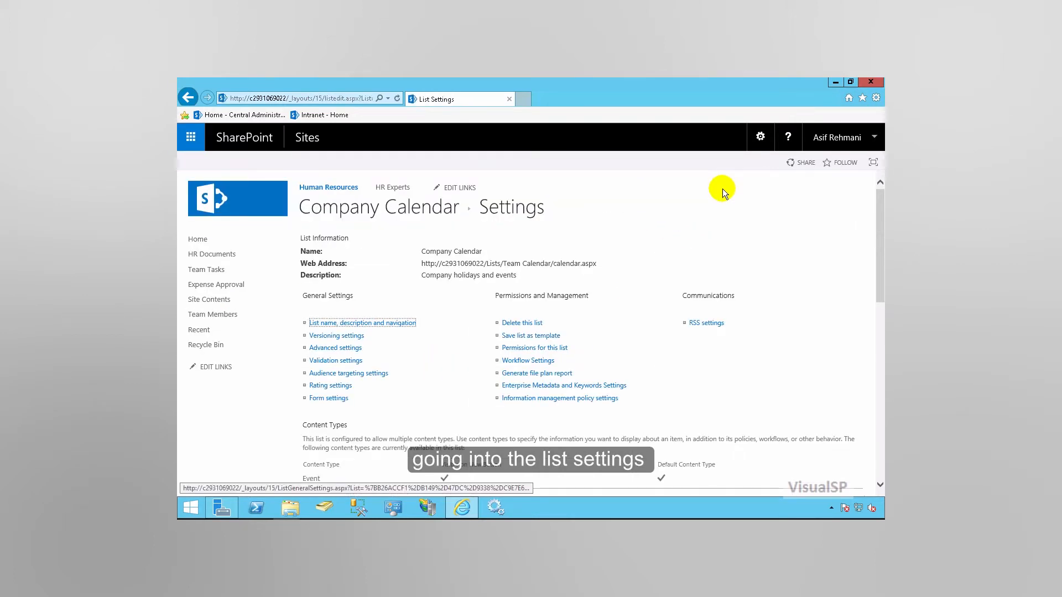
mouse_move(362, 323)
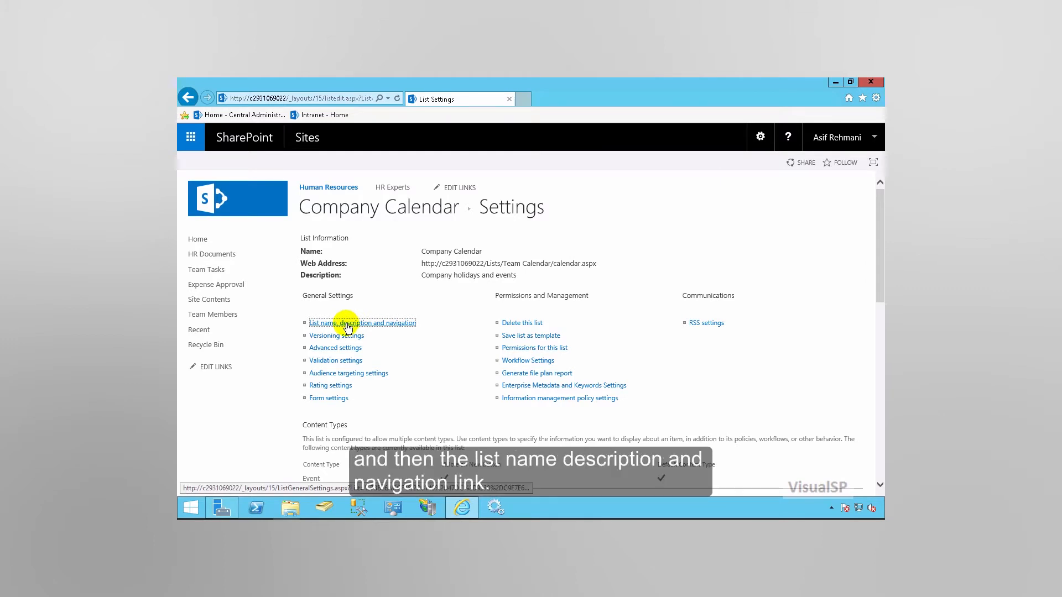
- In the list's navigation settings, choose Yes for 'Display this list on the Quick Launch'
left_click(362, 322)
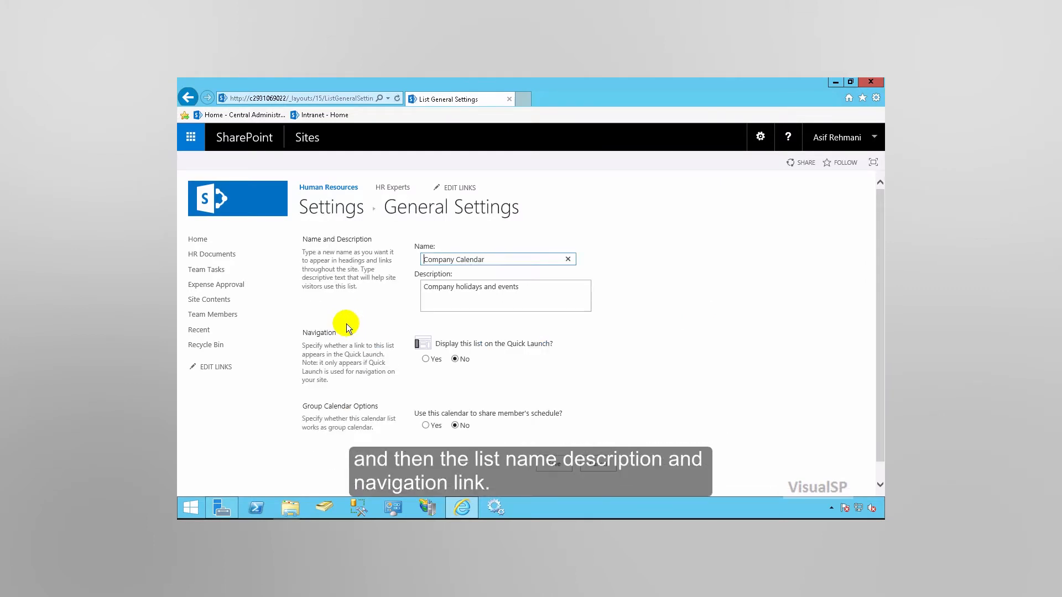
mouse_move(405, 390)
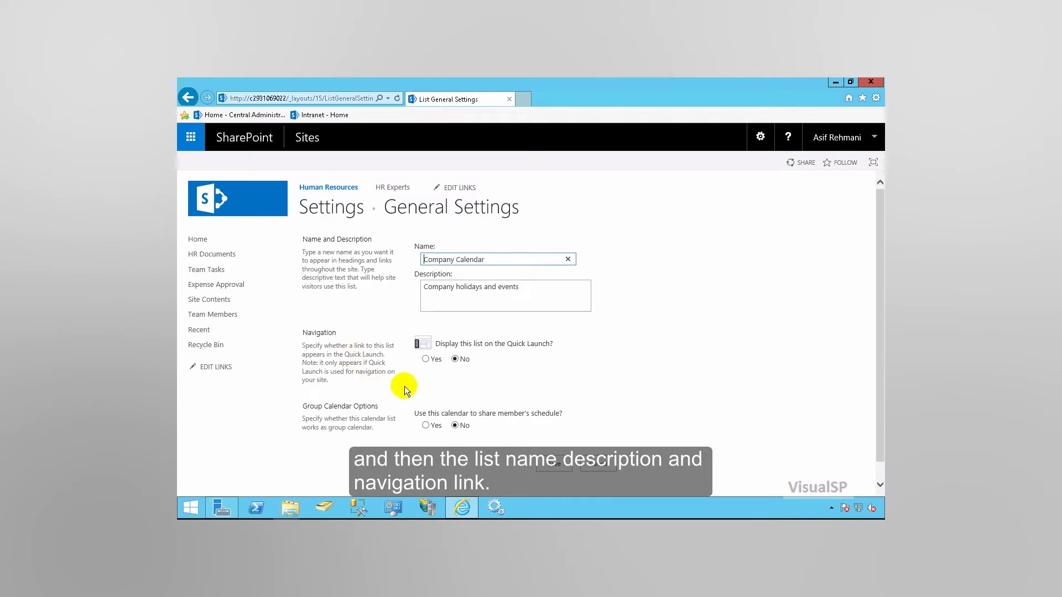
left_click(424, 358)
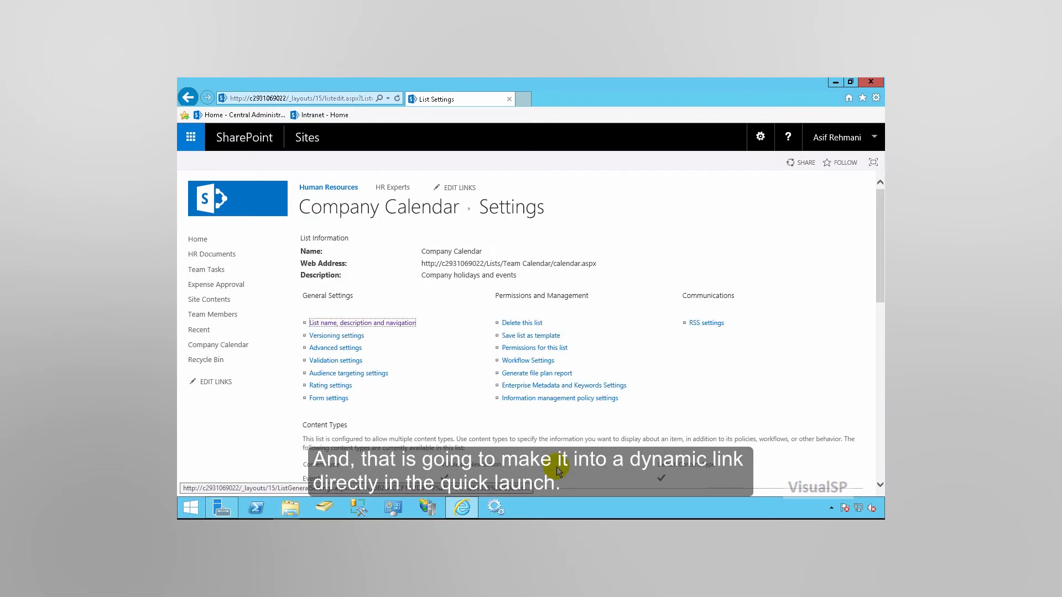
mouse_move(216, 348)
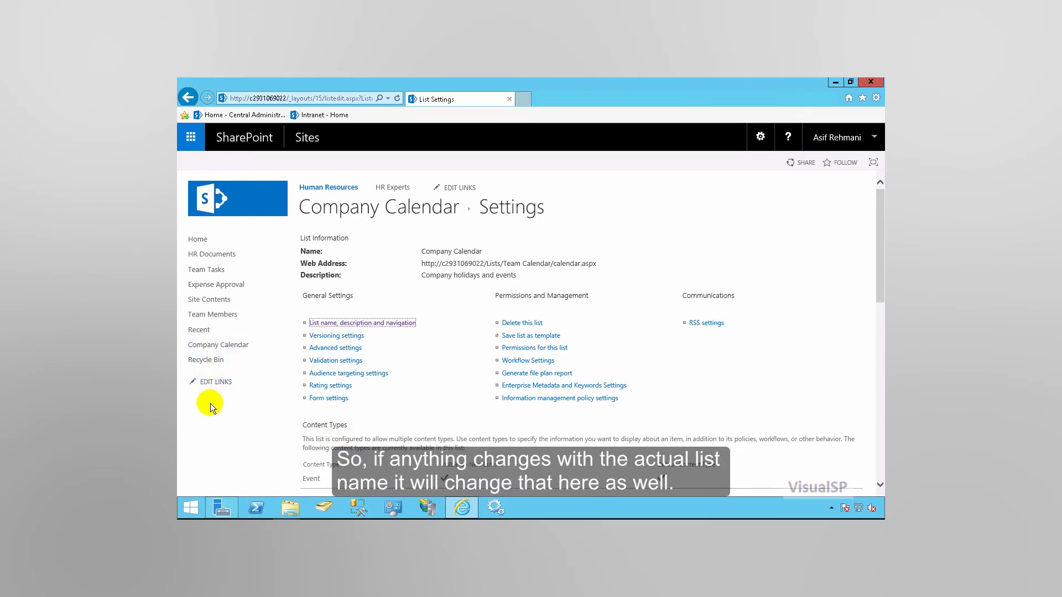
mouse_move(213, 386)
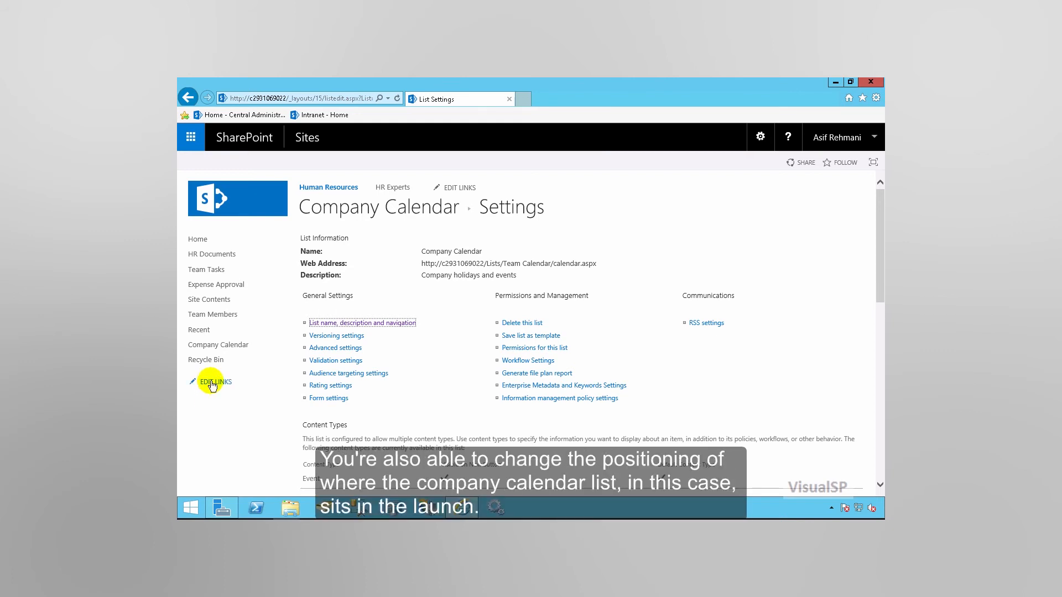
- Enter Edit Links mode for the Quick Launch now showing Company Calendar
left_click(216, 381)
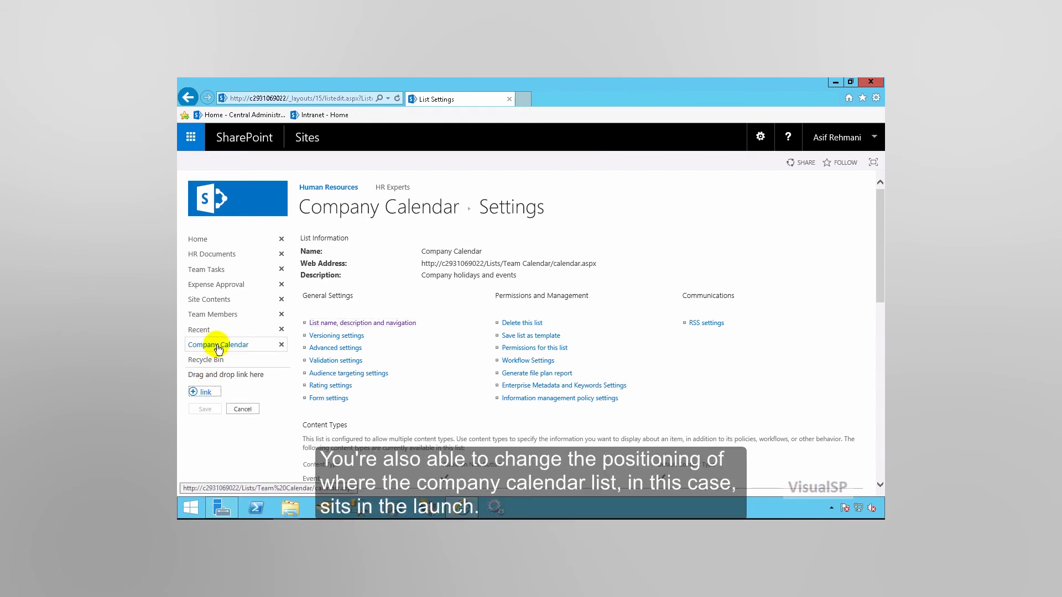